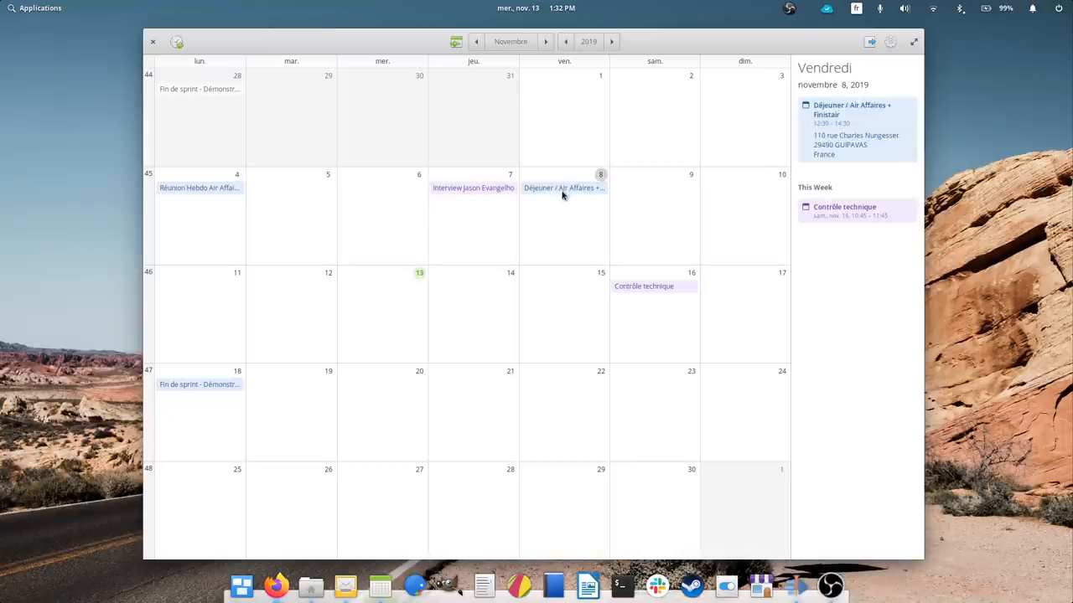
Check 11 November's events, move to December 2019, then select the section 3 heading in the Guide Nautics Pages document
left_click(237, 273)
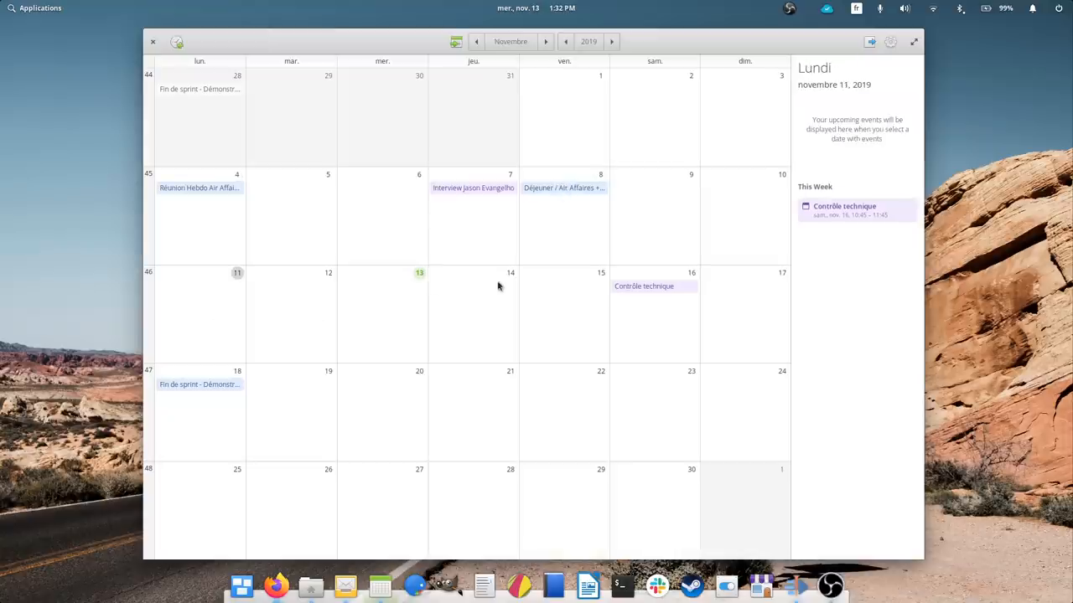
left_click(545, 41)
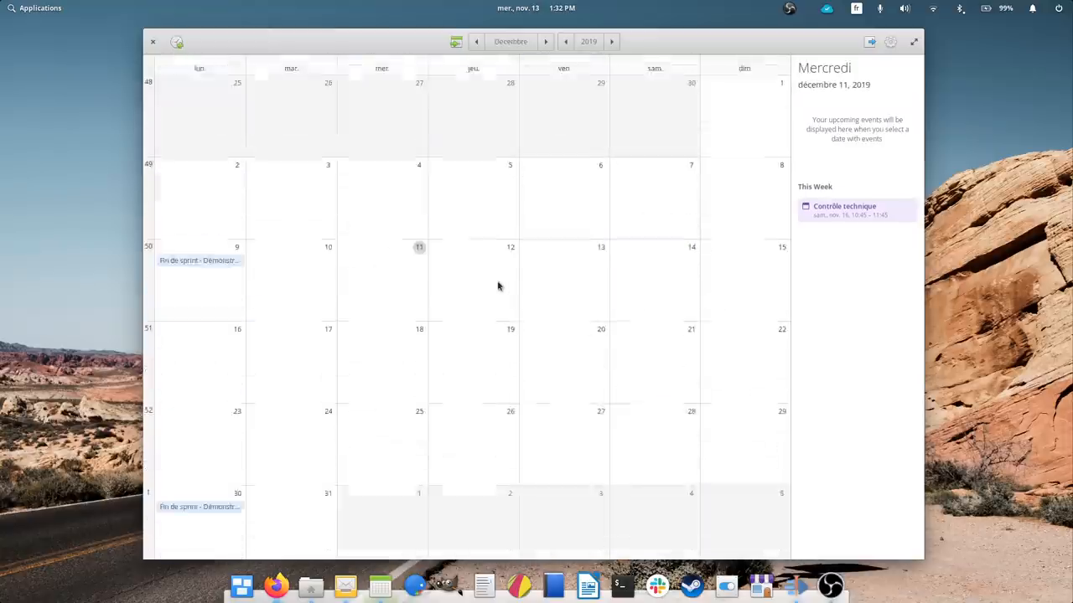
left_click(476, 41)
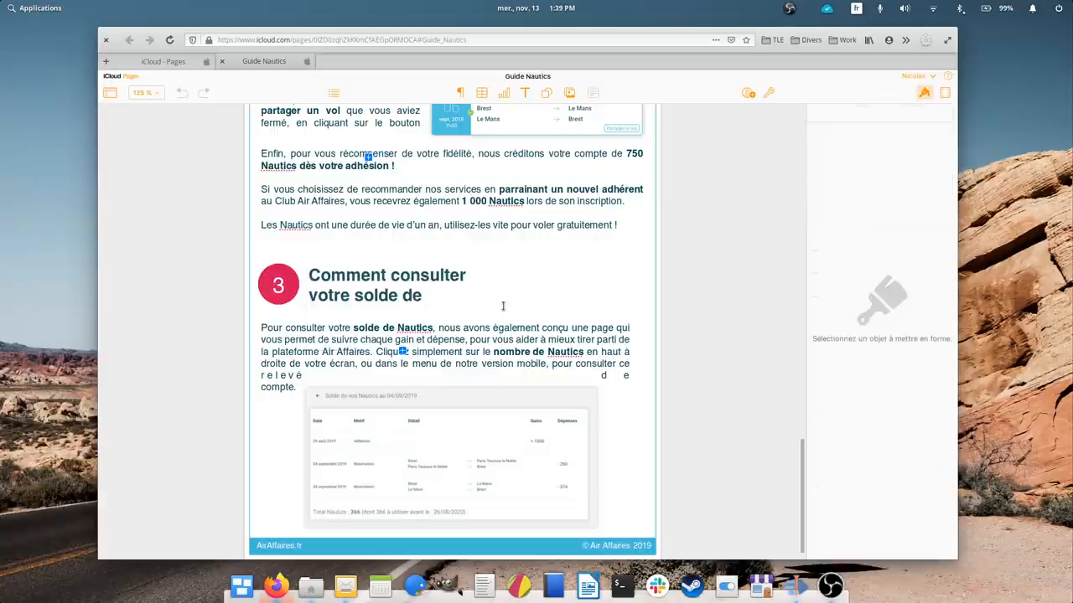
left_click(385, 285)
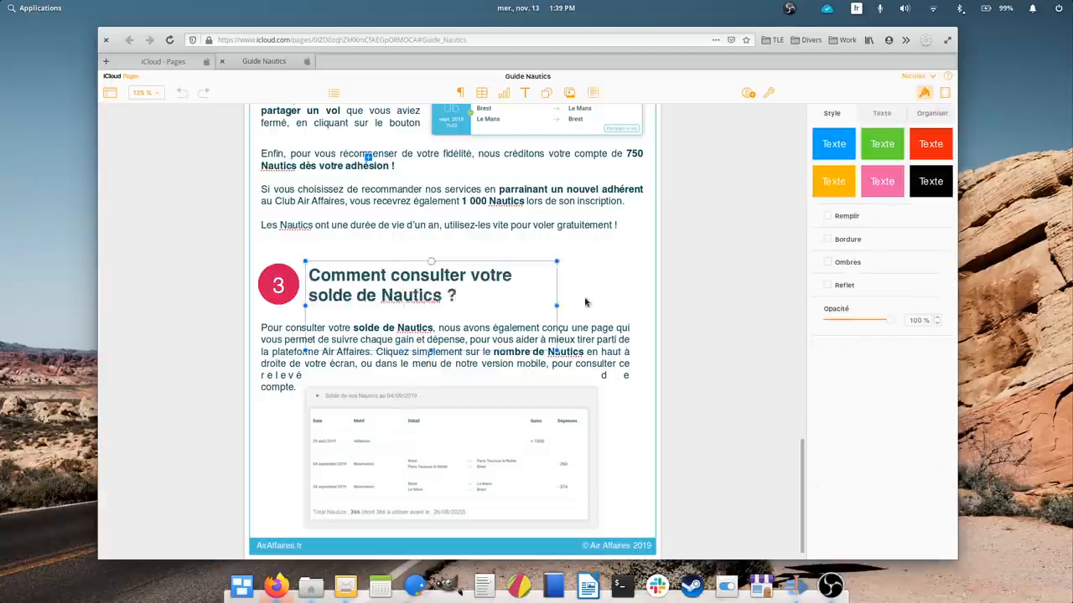